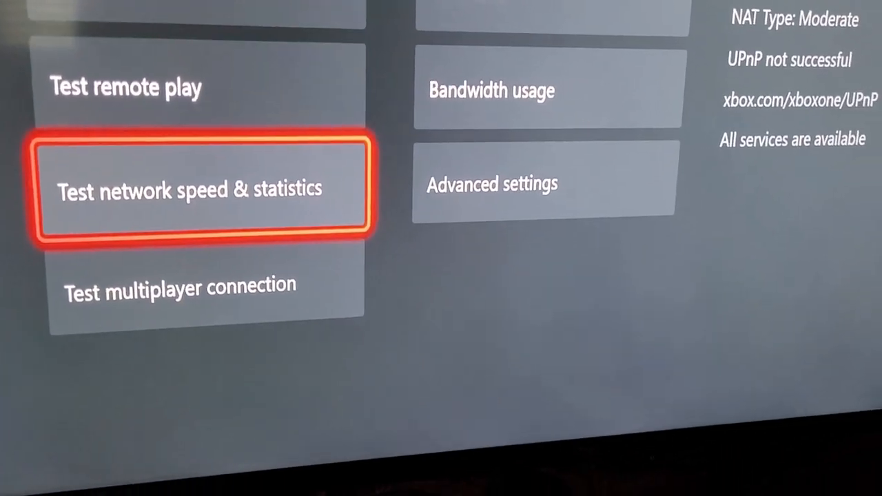
- Run the network speed and statistics test before reaching the Pi-hole login page
left_click(200, 187)
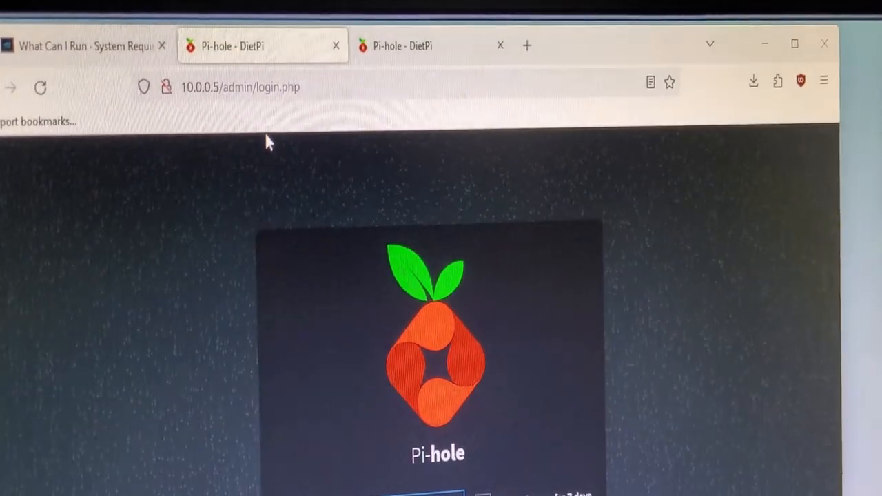
- Log in to the Pi-hole admin dashboard showing 34,357 queries, 18.4% blocked
scroll("down", 3)
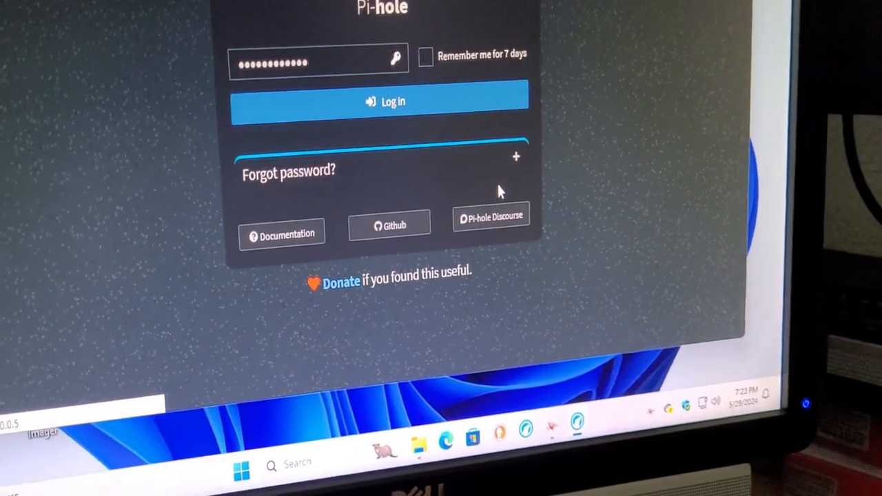
left_click(379, 102)
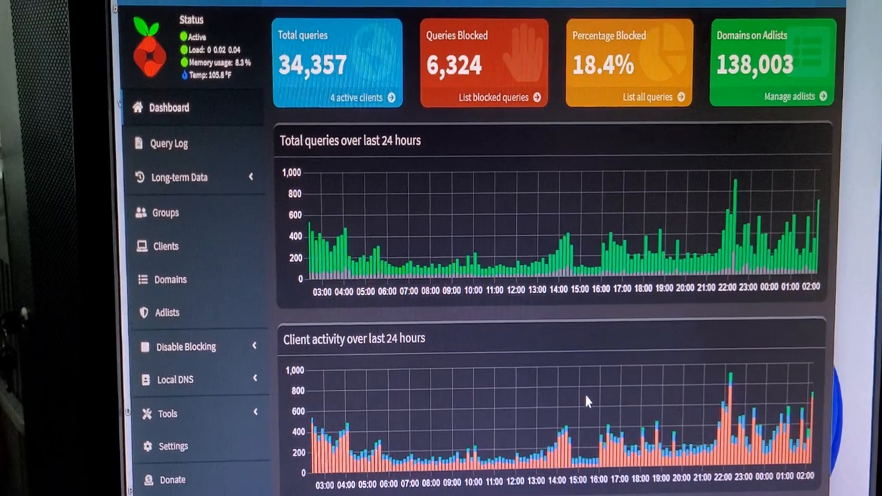
- Scroll the dashboard down past client activity, Query Types and Upstream servers to the query log
scroll("down", 3)
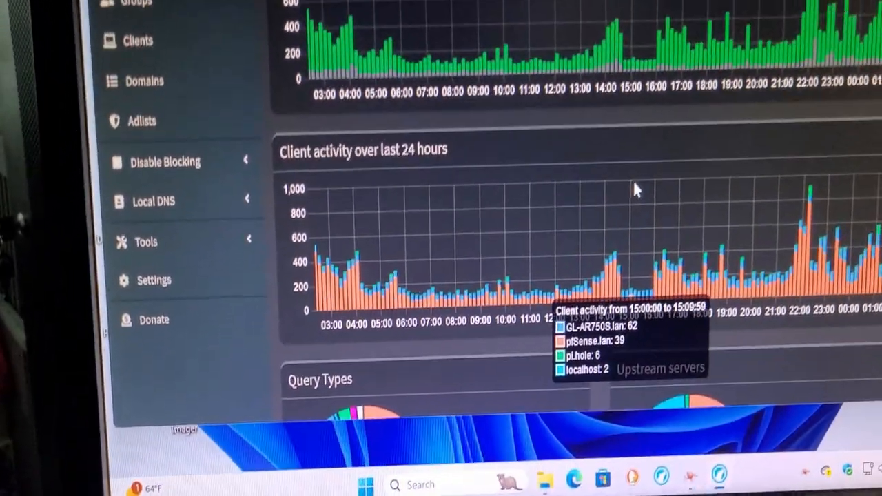
scroll("down", 3)
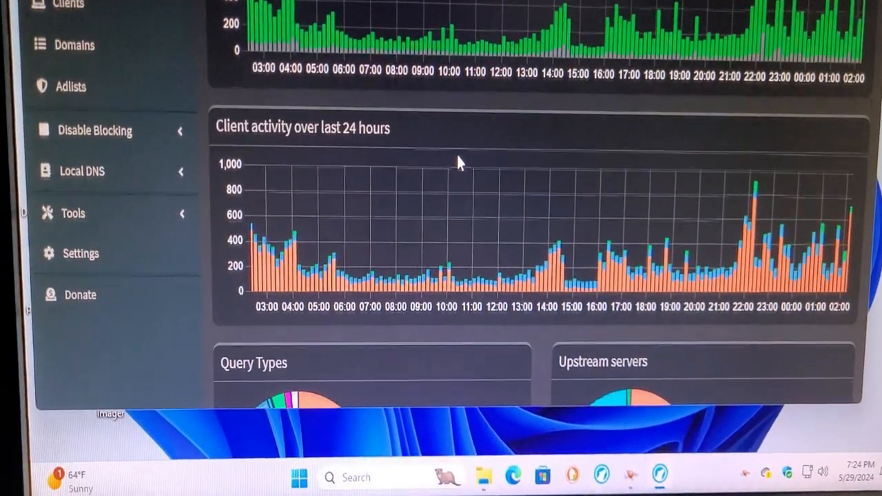
scroll("down", 3)
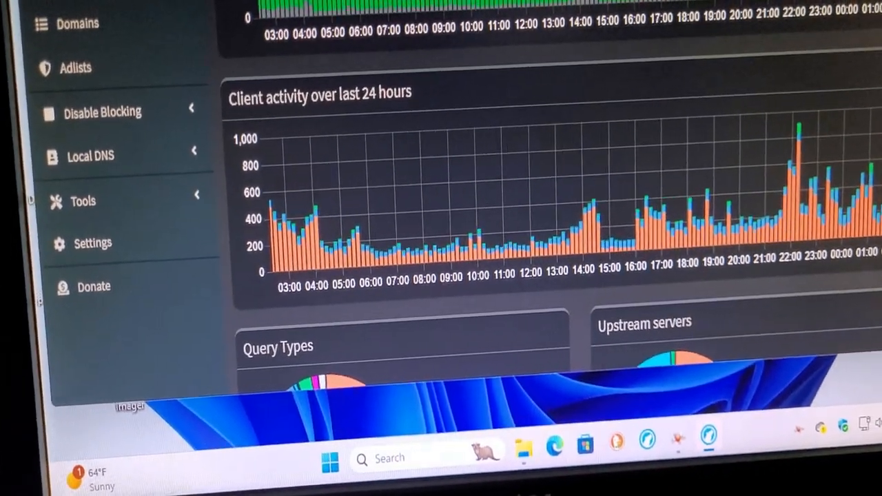
scroll("down", 3)
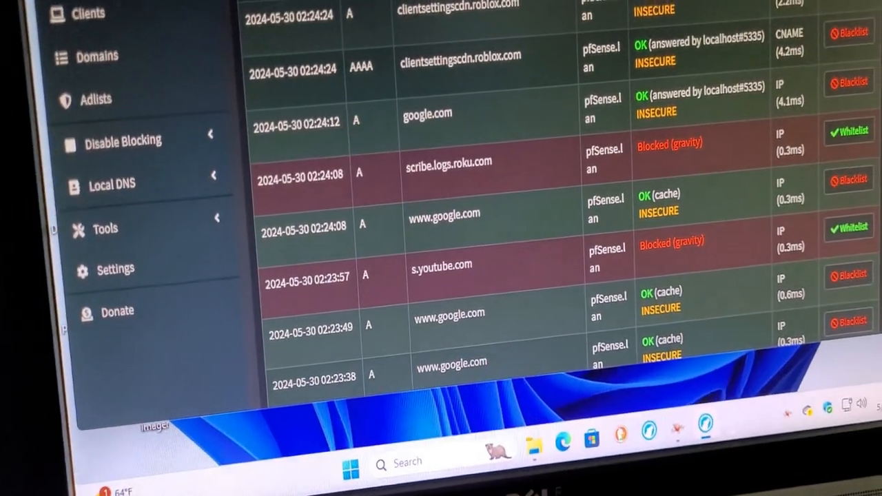
scroll("down", 3)
type("activision")
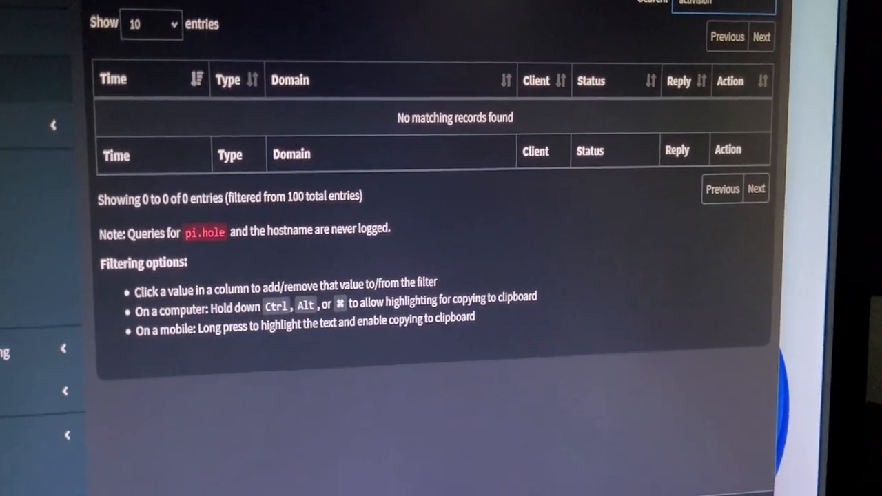
scroll("down", 3)
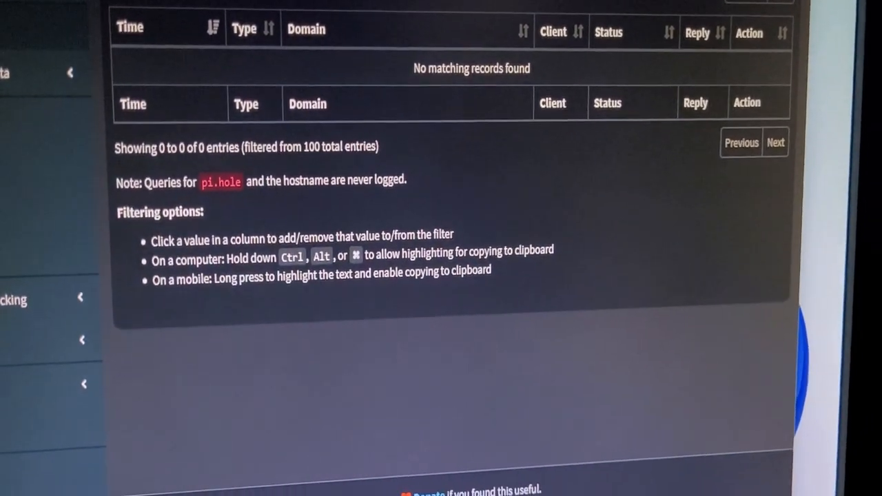
scroll("down", 3)
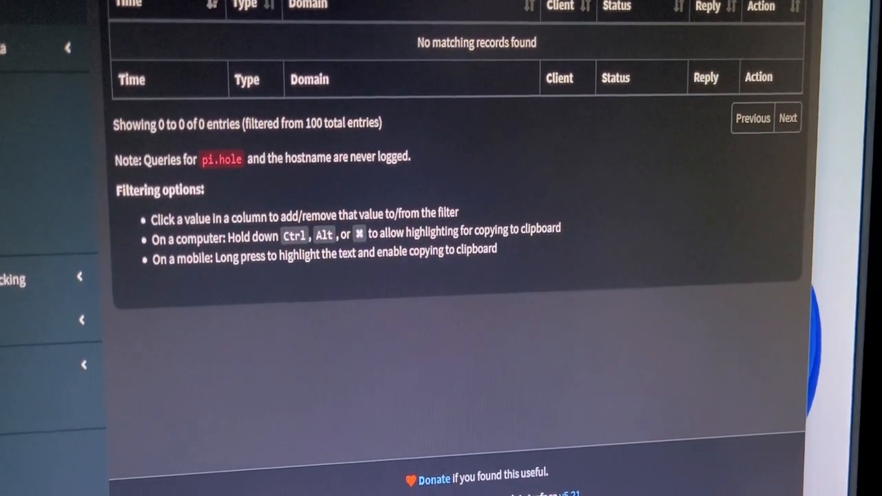
scroll("down", 3)
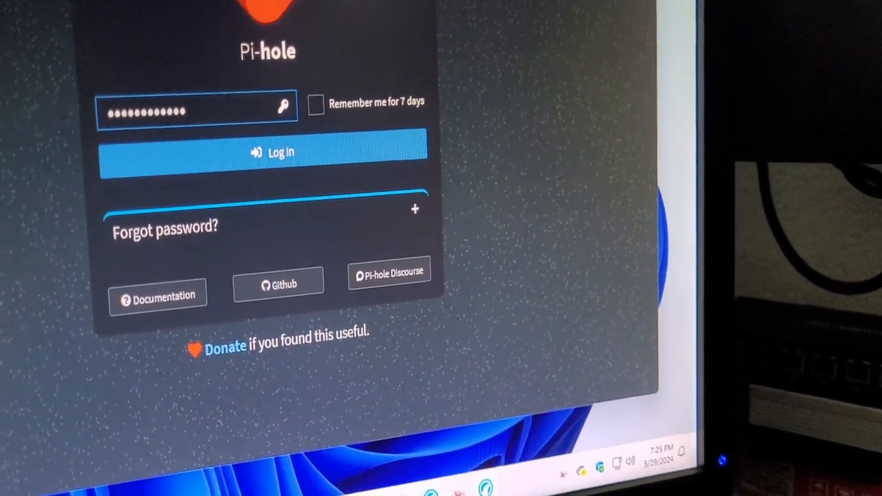
- Sign back in to reach the dashboard showing 9,153 queries, 2,033 blocked (22.2%)
left_click(267, 155)
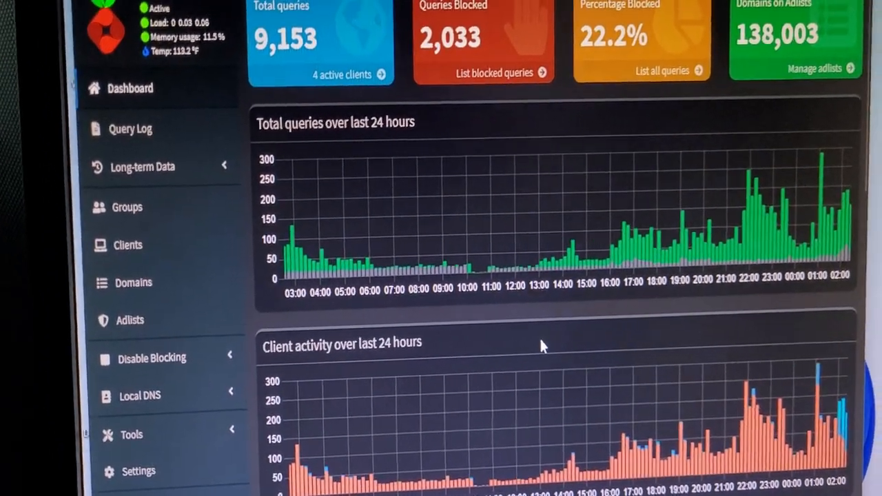
scroll("down", 3)
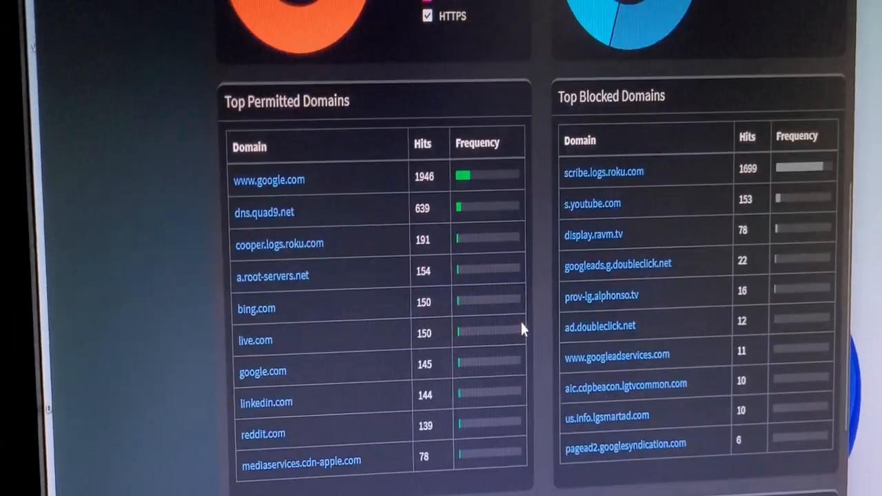
scroll("down", 3)
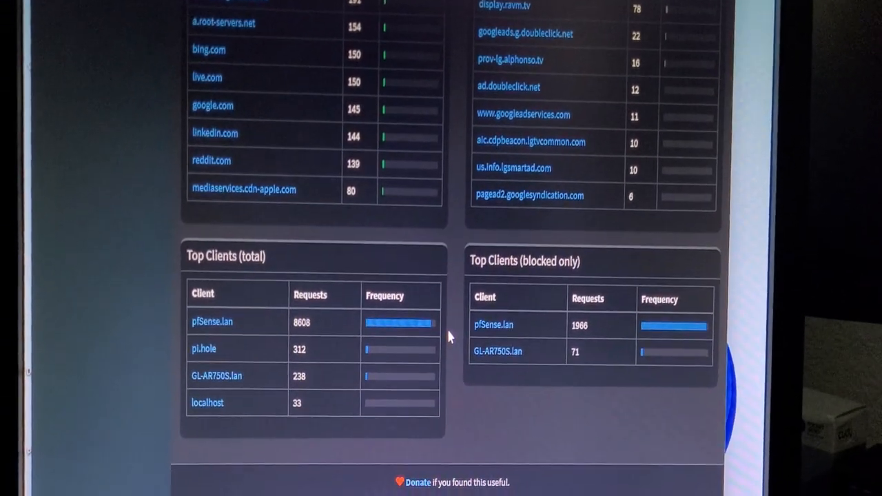
scroll("down", 3)
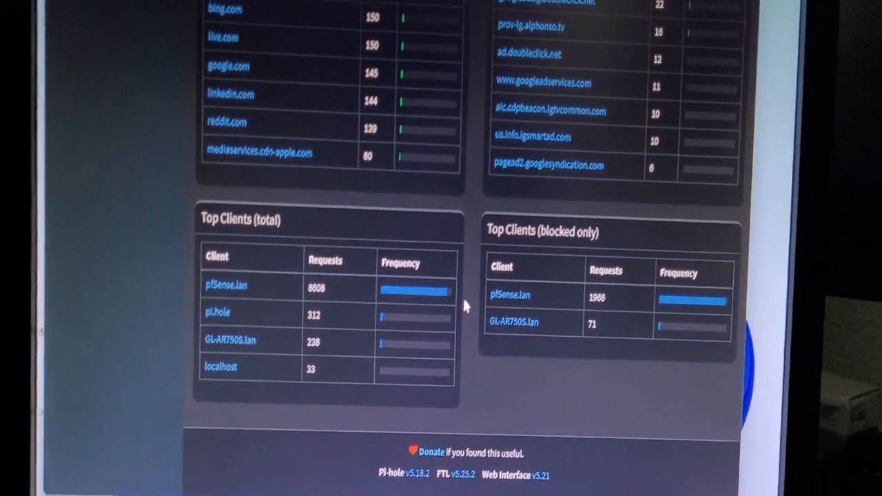